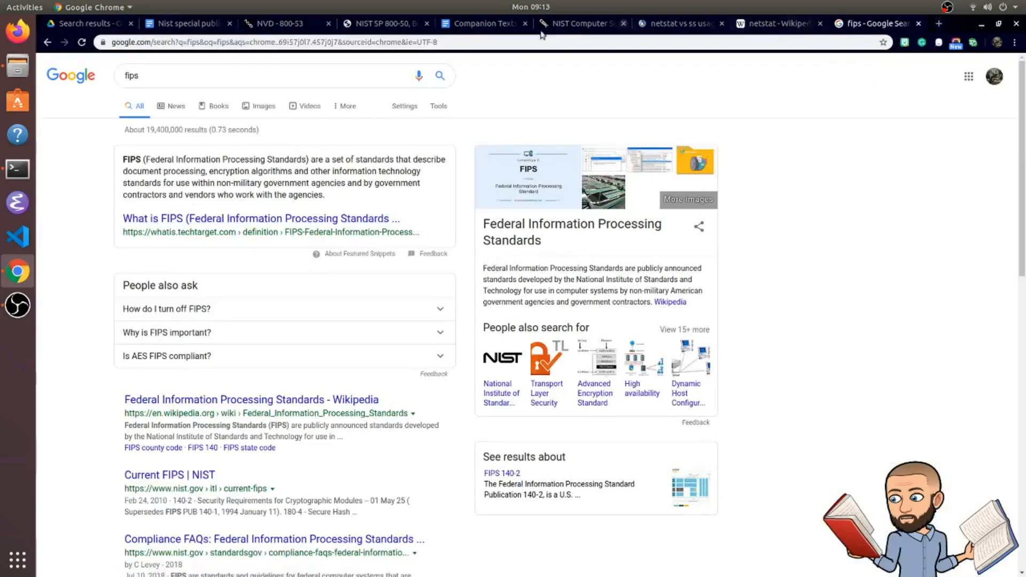
Switch from the FIPS search results back to the companion information assurance document
{"action": "left_click", "coordinate": [483, 24]}
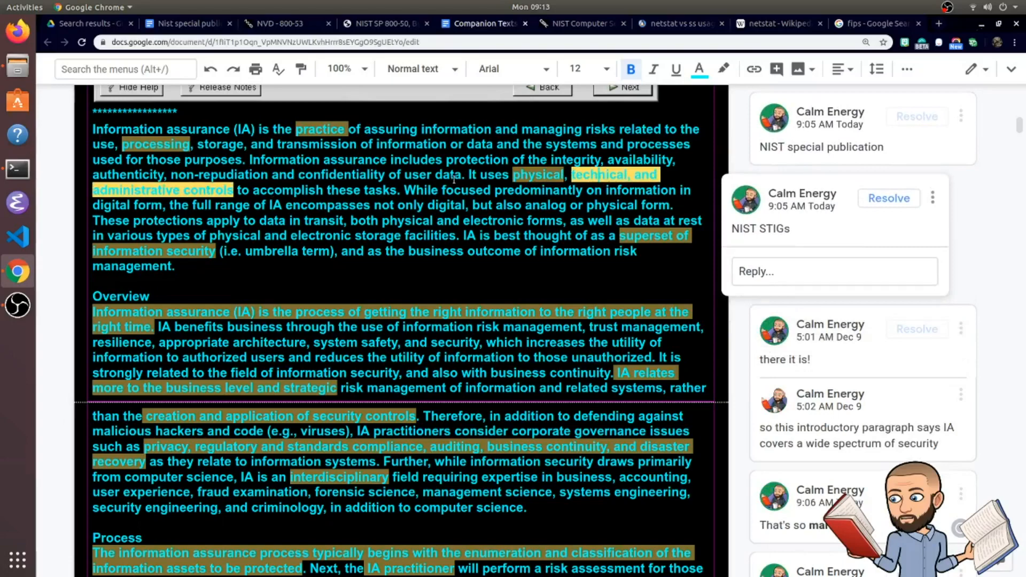
{"action": "scroll", "scroll_direction": "down", "scroll_amount": 3}
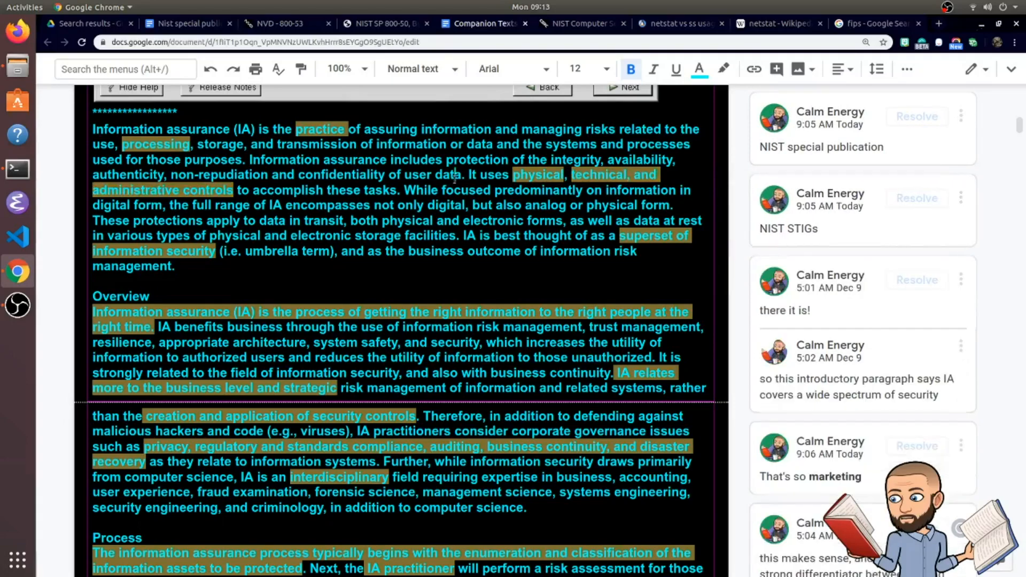
{"action": "scroll", "scroll_direction": "down", "scroll_amount": 3}
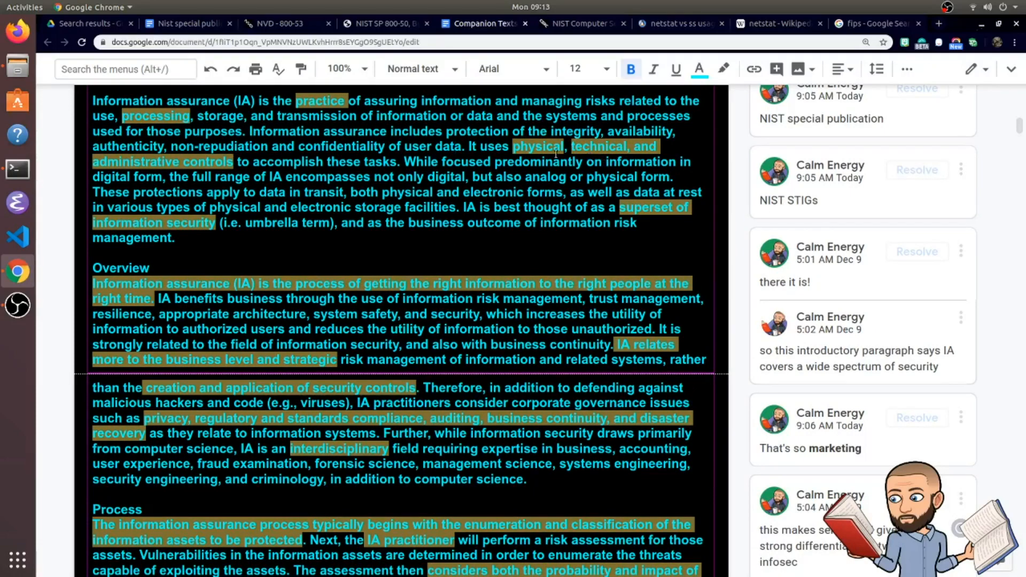
{"action": "left_click", "coordinate": [278, 22]}
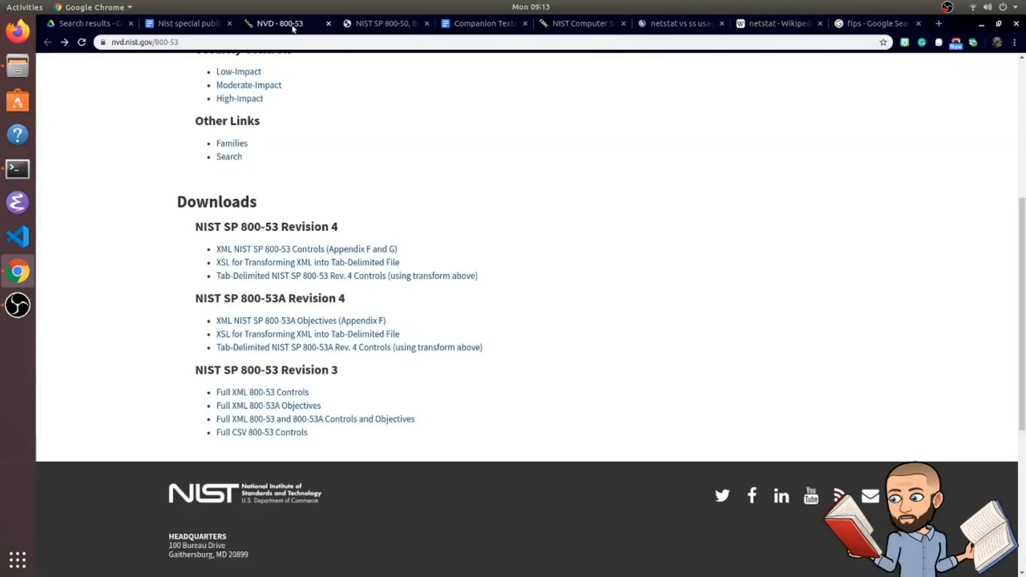
{"action": "left_click", "coordinate": [384, 24]}
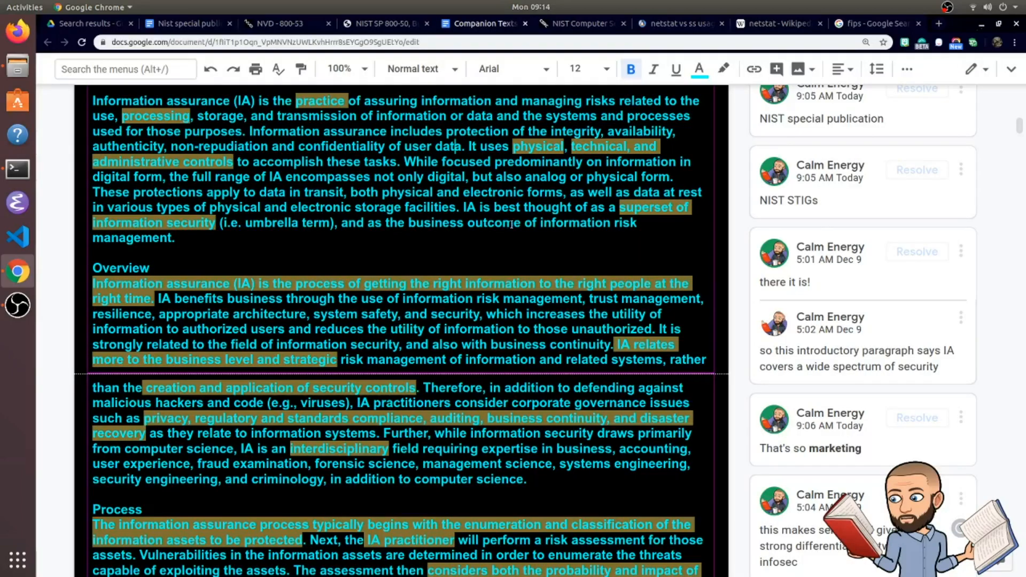
{"action": "mouse_move", "coordinate": [541, 200]}
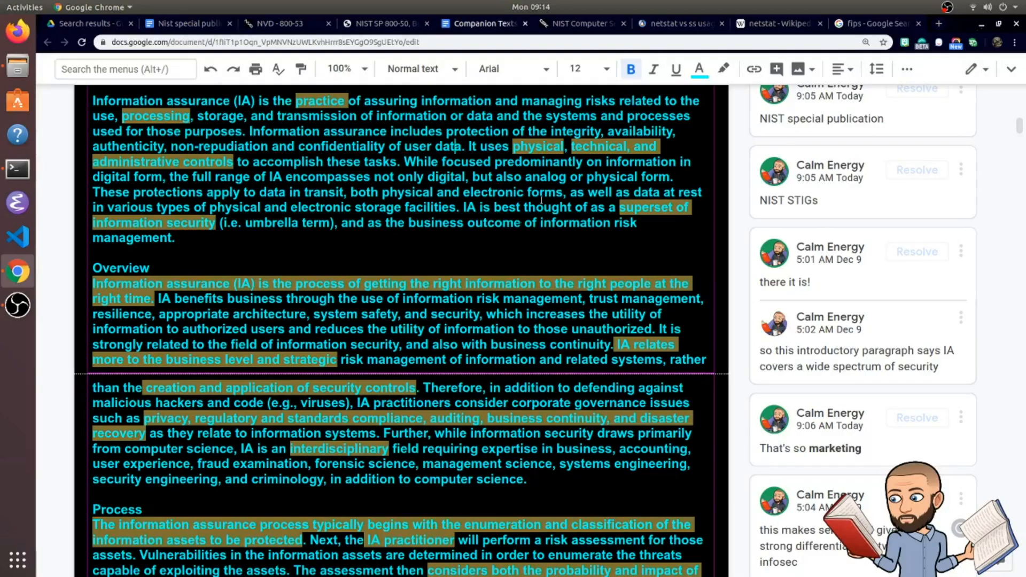
{"action": "scroll", "scroll_direction": "down", "scroll_amount": 3}
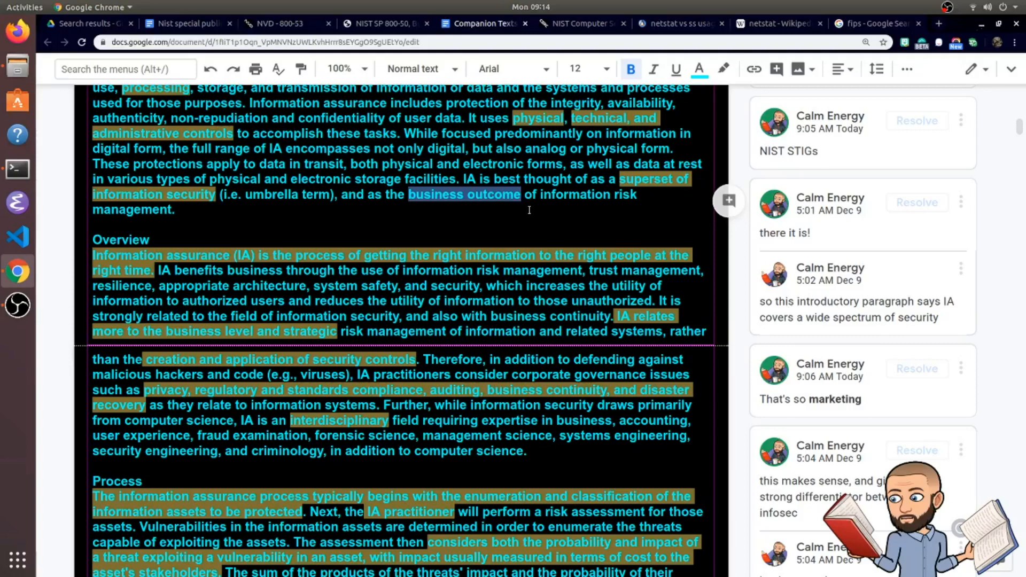
{"action": "scroll", "scroll_direction": "down", "scroll_amount": 3}
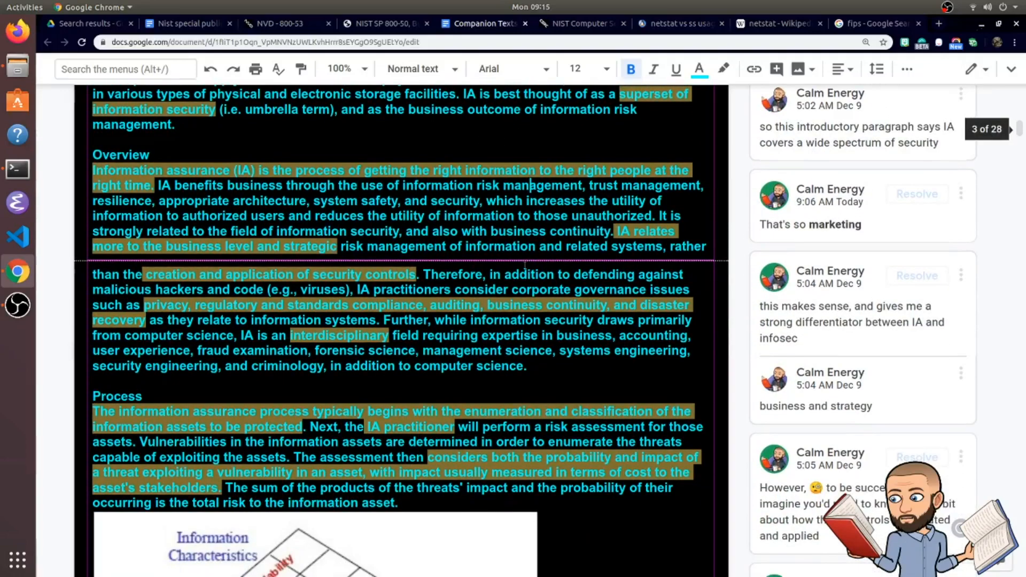
{"action": "scroll", "scroll_direction": "down", "scroll_amount": 3}
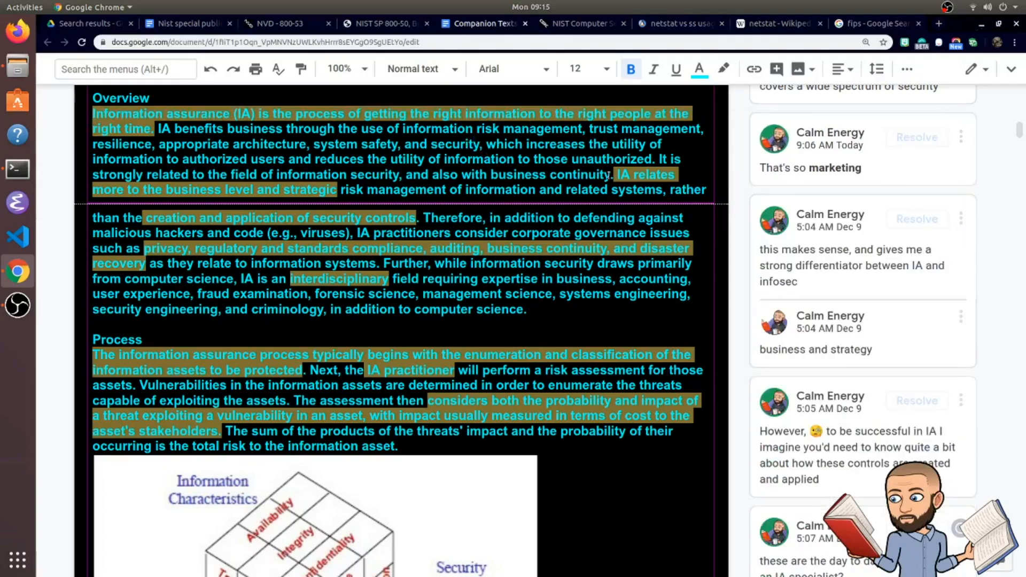
{"action": "left_click_drag", "start_coordinate": [341, 190], "coordinate": [635, 190]}
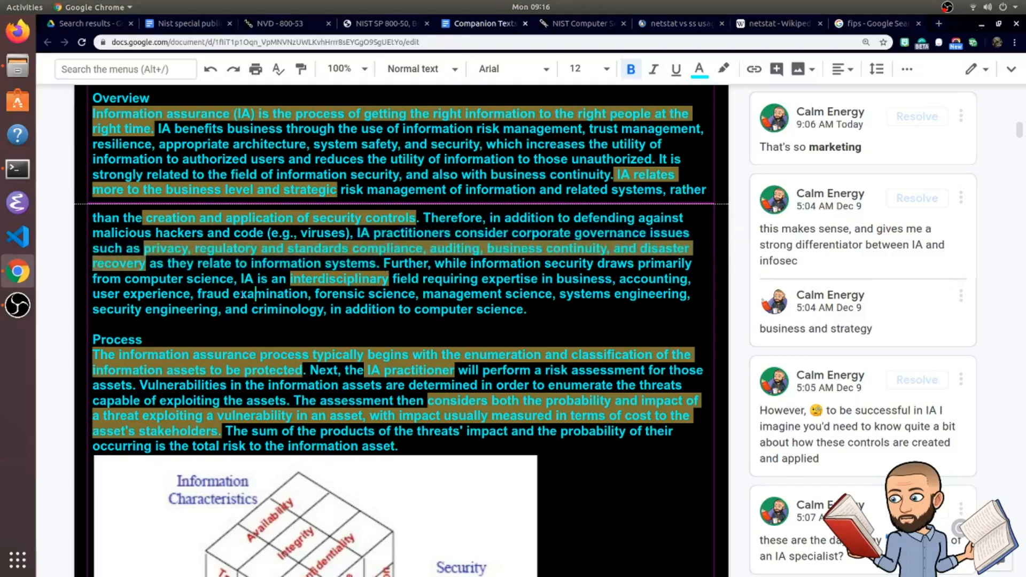
{"action": "scroll", "scroll_direction": "down", "scroll_amount": 3}
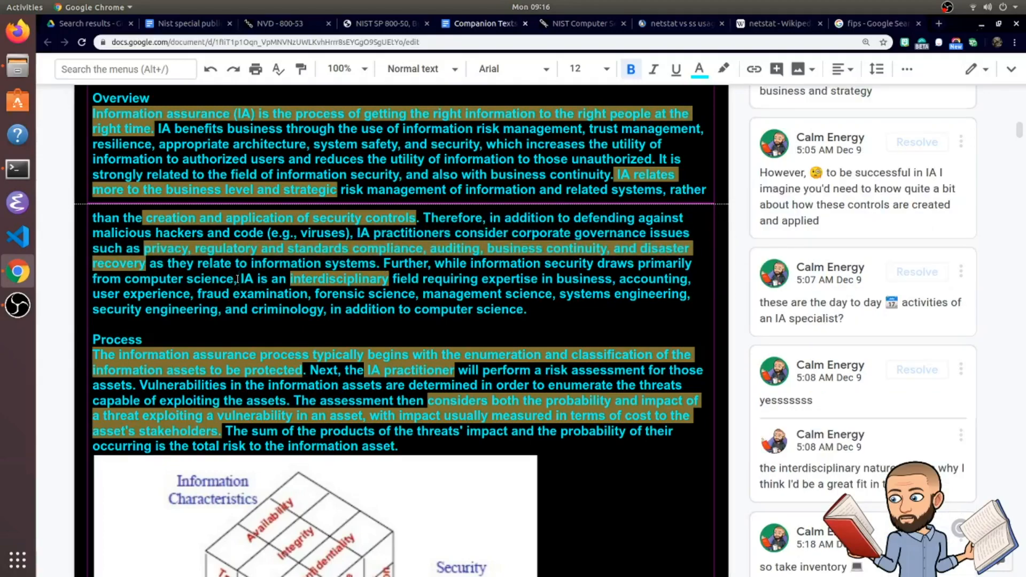
{"action": "left_click_drag", "start_coordinate": [239, 278], "coordinate": [424, 294]}
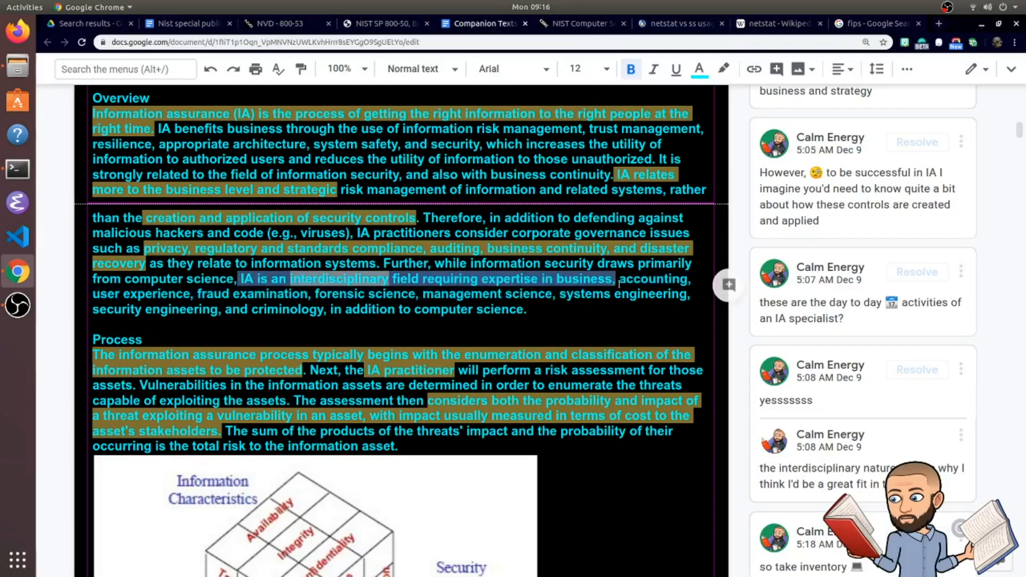
{"action": "left_click_drag", "start_coordinate": [618, 278], "coordinate": [191, 309]}
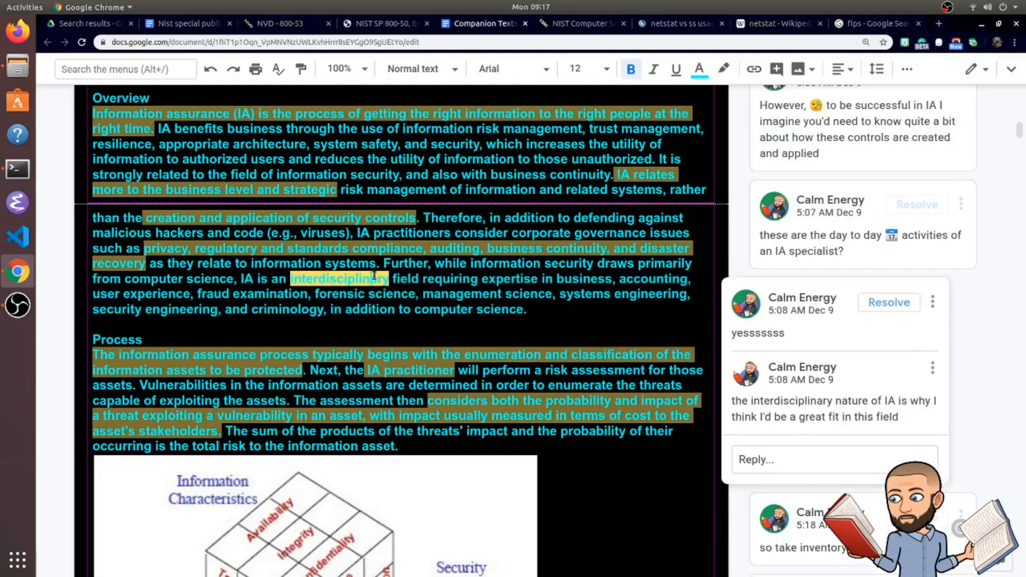
{"action": "scroll", "scroll_direction": "down", "scroll_amount": 3}
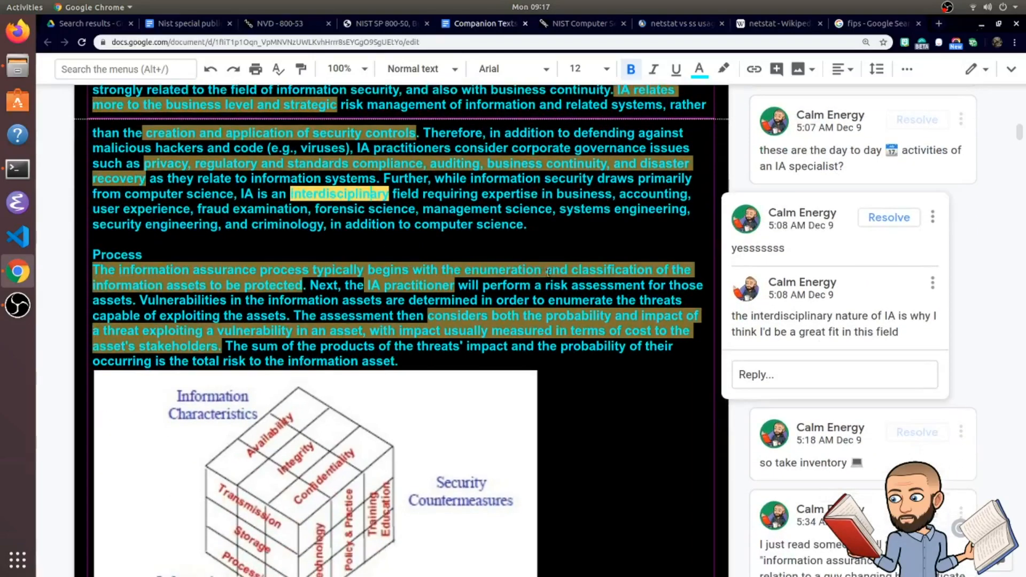
{"action": "mouse_move", "coordinate": [803, 333]}
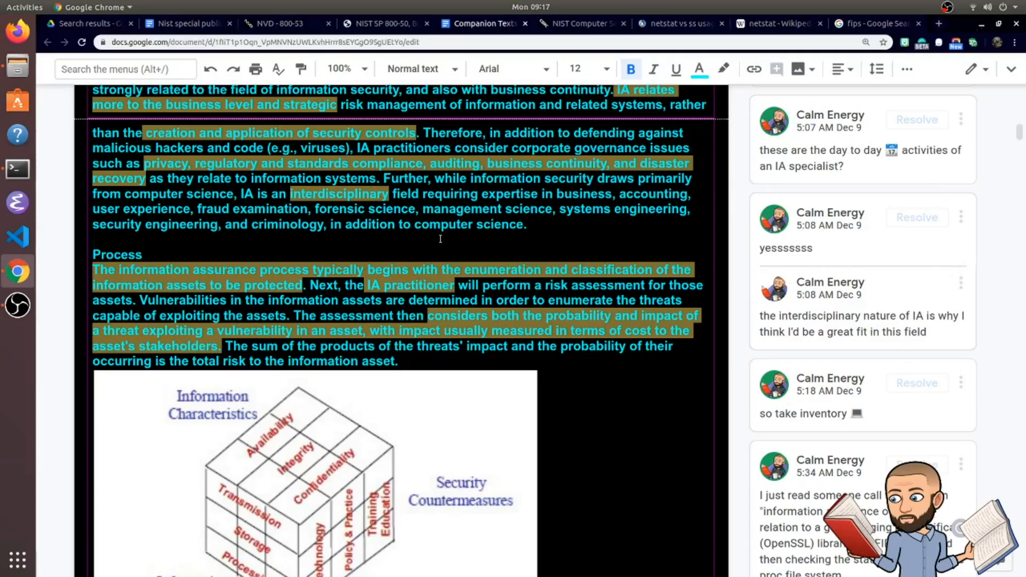
Scroll down to the comment thread about the information assurance officer beside the Process section
{"action": "scroll", "scroll_direction": "down", "scroll_amount": 3}
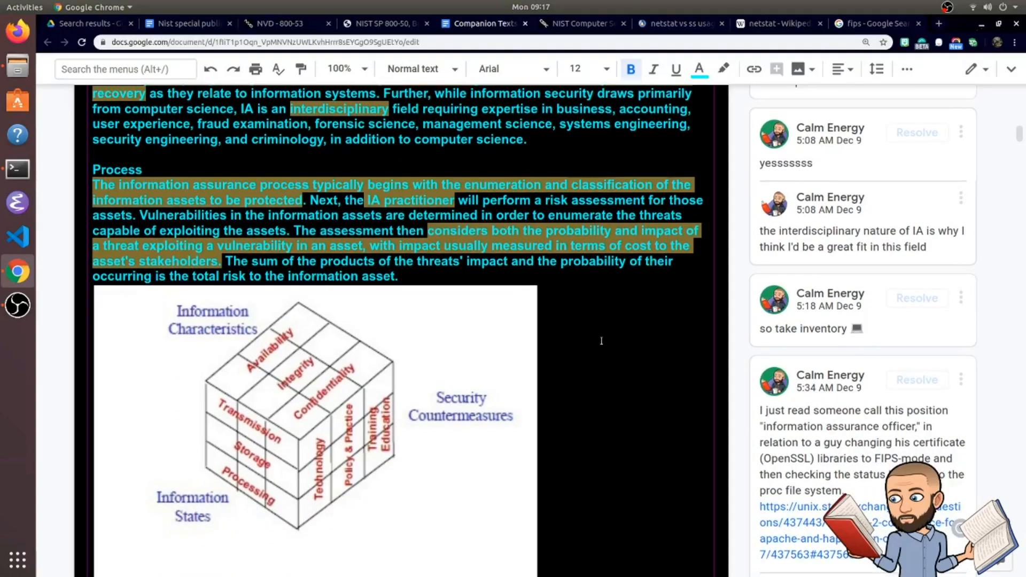
{"action": "scroll", "scroll_direction": "down", "scroll_amount": 3}
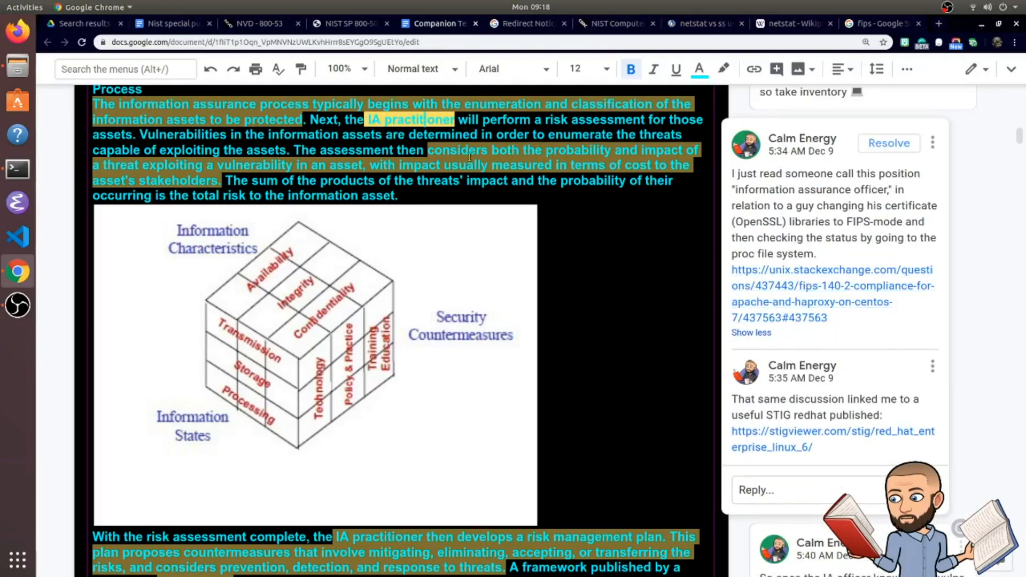
Highlight the officer comment's text while reading, then follow its unix.stackexchange.com link
{"action": "double_click", "coordinate": [802, 173]}
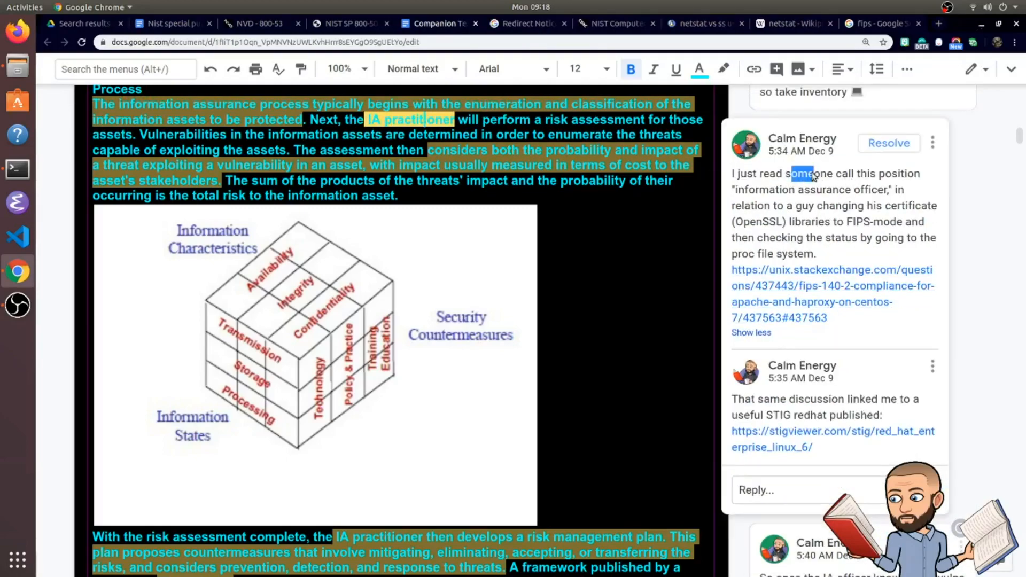
{"action": "left_click_drag", "start_coordinate": [813, 173], "coordinate": [871, 190]}
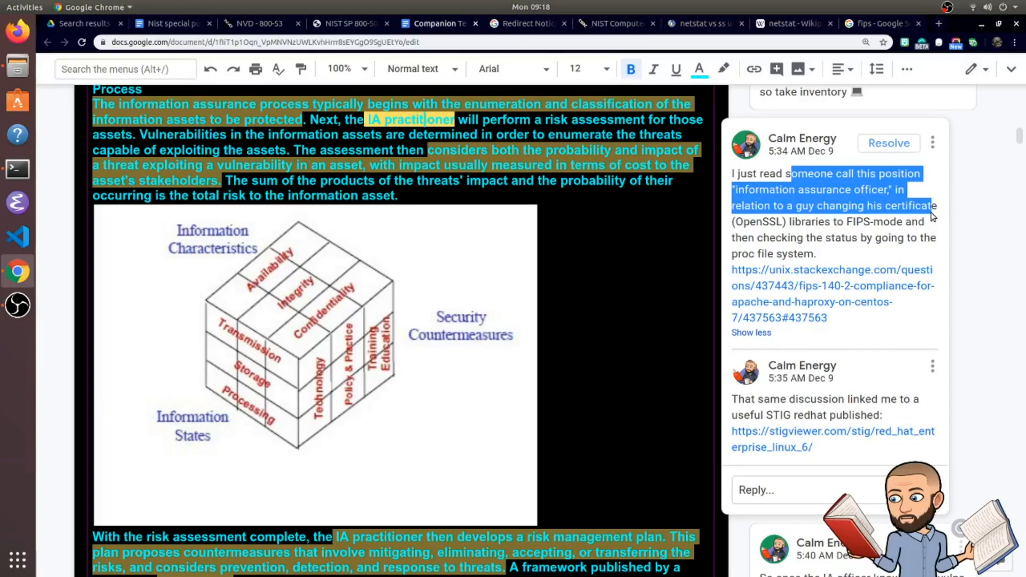
{"action": "left_click_drag", "start_coordinate": [938, 206], "coordinate": [929, 238]}
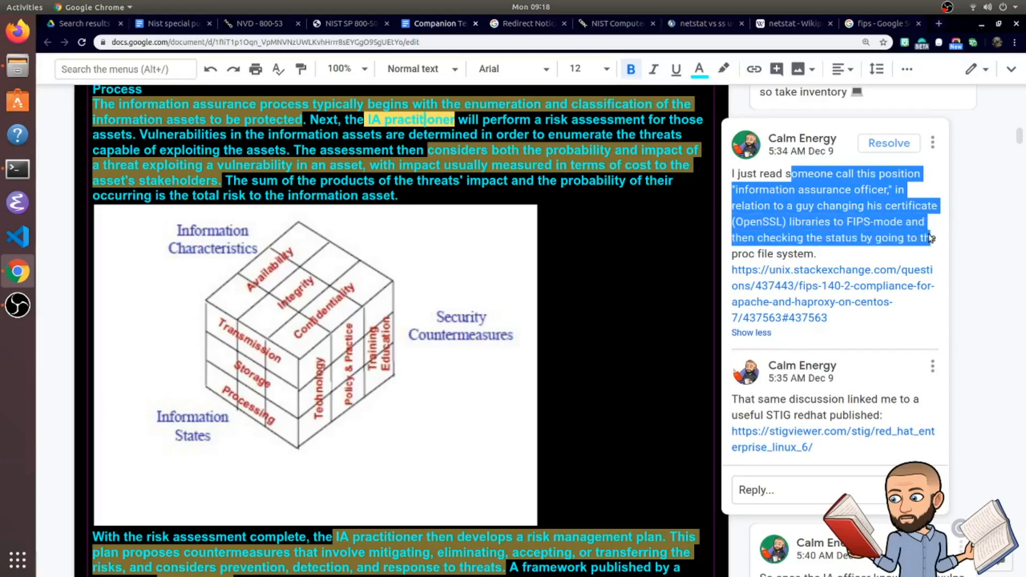
{"action": "left_click", "coordinate": [832, 286]}
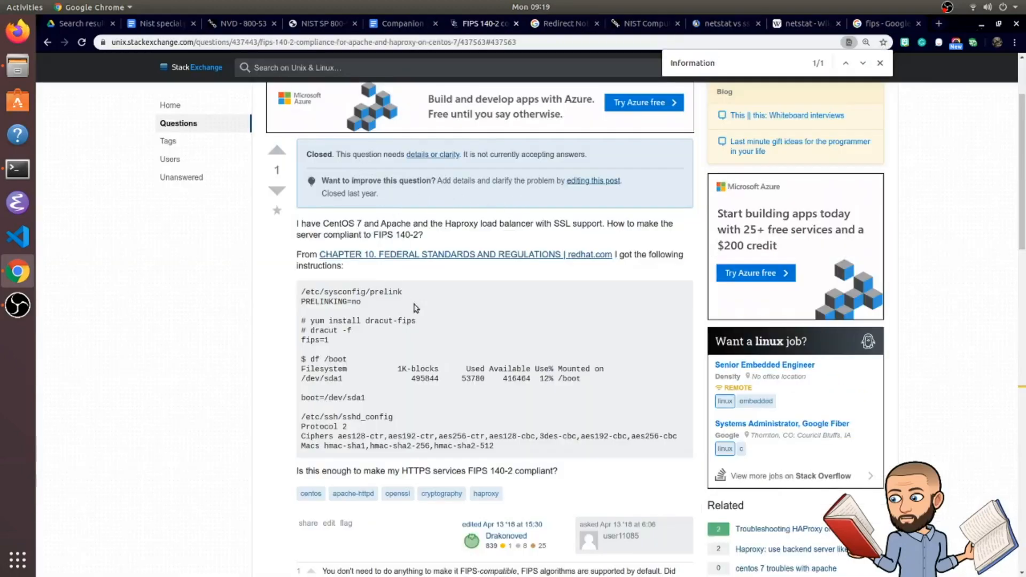
Read down to the FIPS 140-2 answer and follow its stigviewer.com link to the RHEL 6 STIG
{"action": "scroll", "scroll_direction": "down", "scroll_amount": 3}
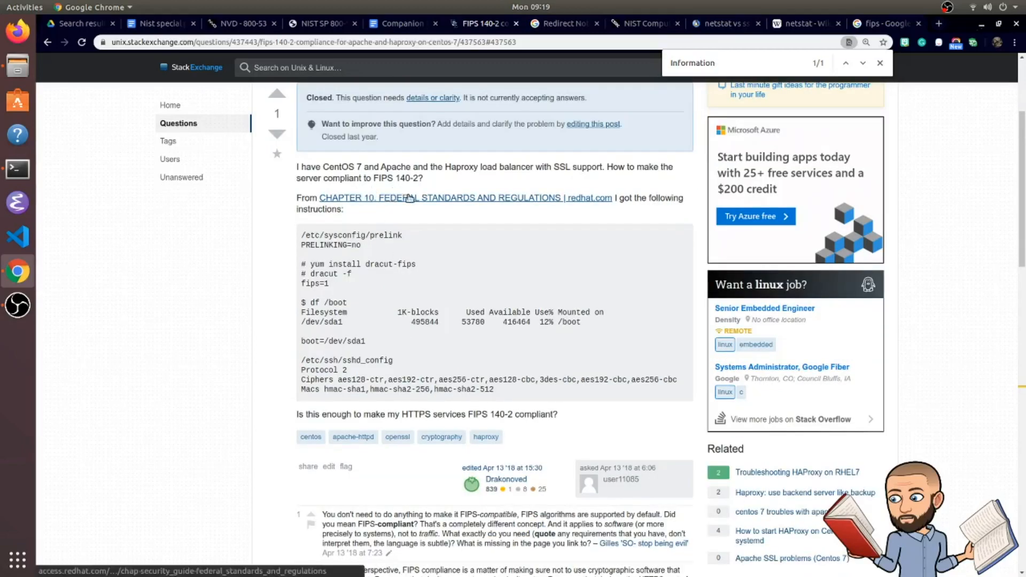
{"action": "scroll", "scroll_direction": "down", "scroll_amount": 3}
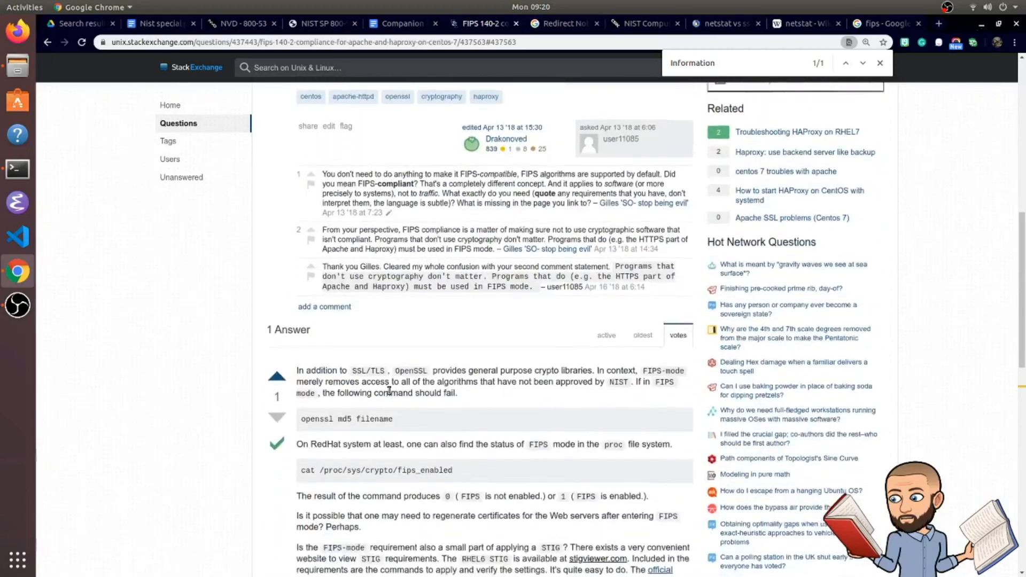
{"action": "scroll", "scroll_direction": "down", "scroll_amount": 3}
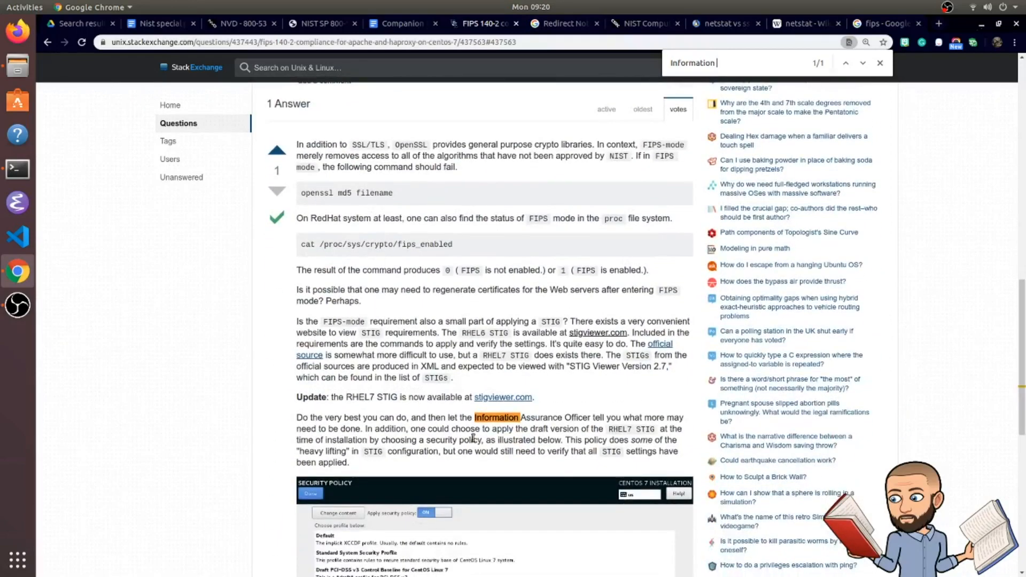
{"action": "left_click_drag", "start_coordinate": [460, 418], "coordinate": [536, 418]}
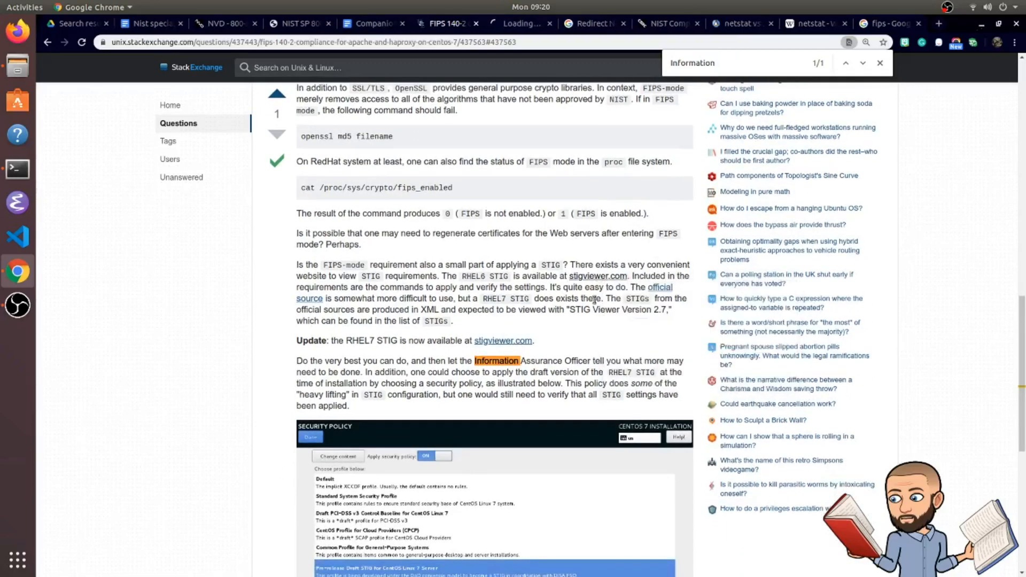
{"action": "left_click", "coordinate": [599, 275]}
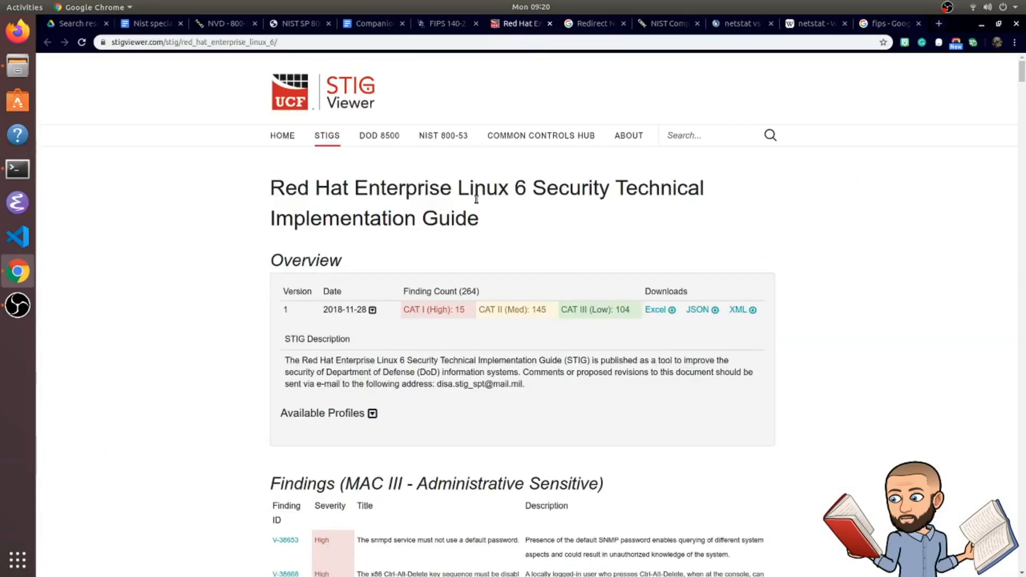
Scroll through the Red Hat Enterprise Linux 6 STIG overview on STIG Viewer
{"action": "scroll", "scroll_direction": "down", "scroll_amount": 3}
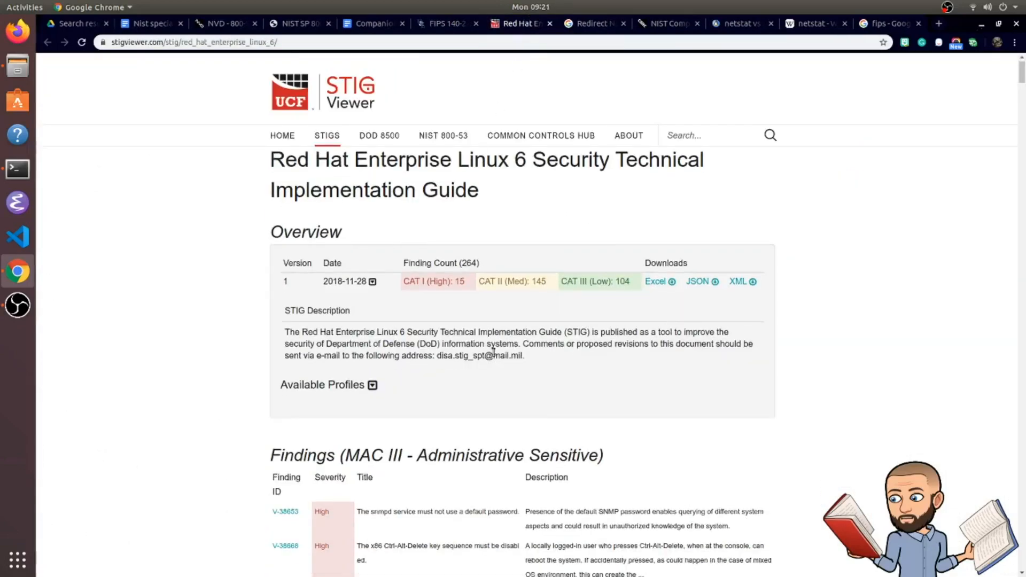
{"action": "scroll", "scroll_direction": "down", "scroll_amount": 3}
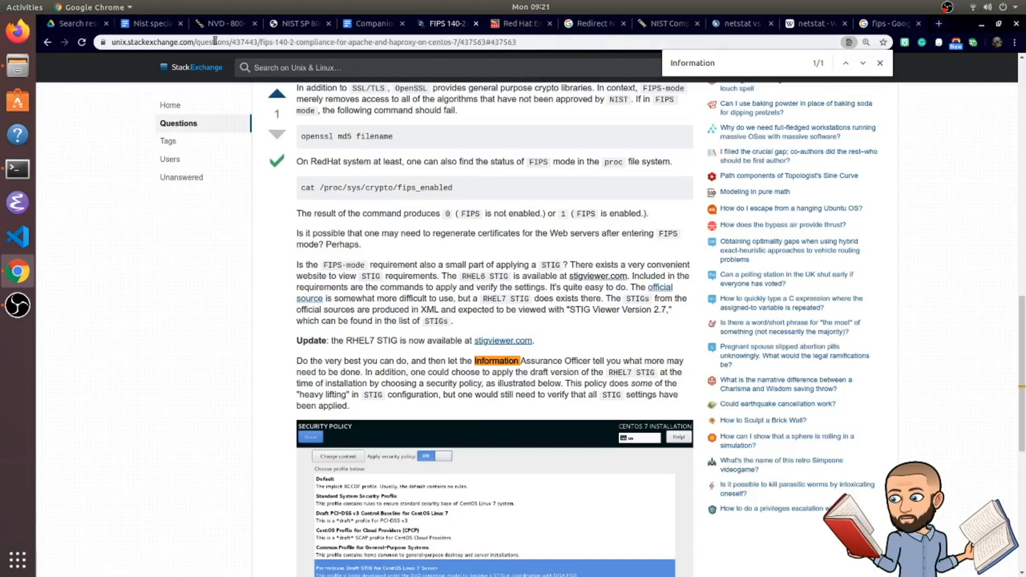
{"action": "mouse_move", "coordinate": [493, 271]}
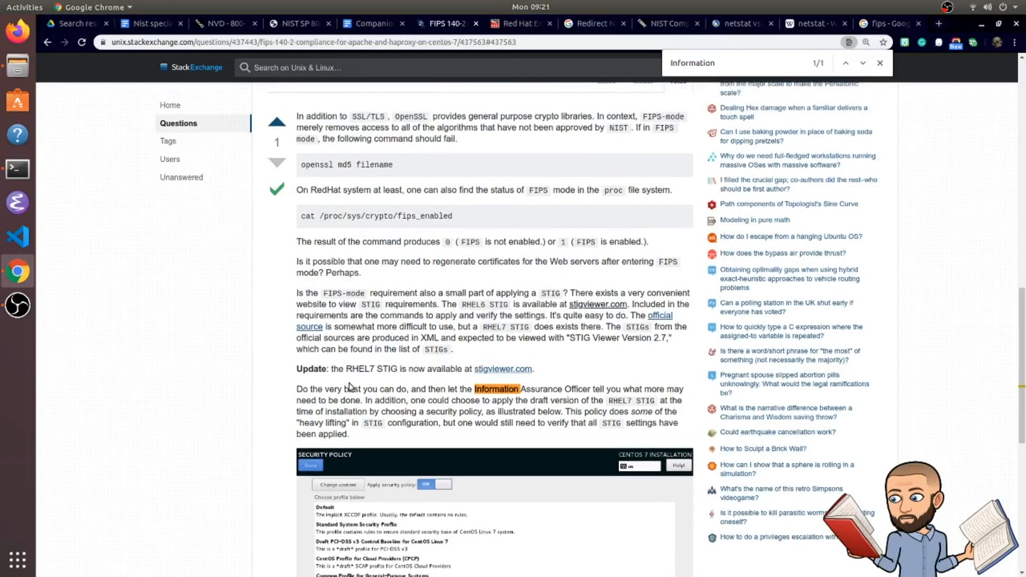
Return to the commented Google Doc and read down to the risk probability comment
{"action": "left_click", "coordinate": [372, 24]}
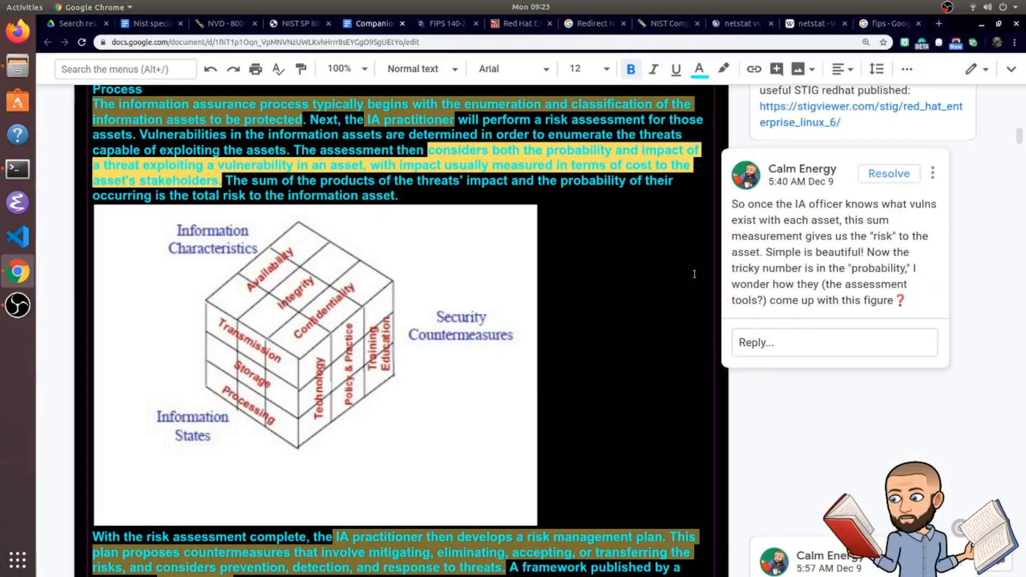
{"action": "scroll", "scroll_direction": "down", "scroll_amount": 3}
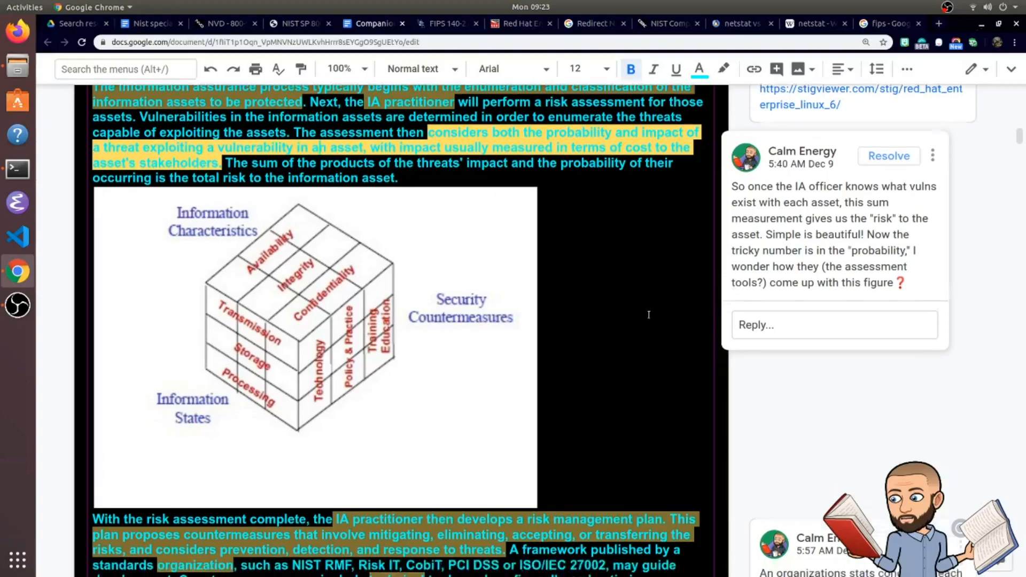
{"action": "scroll", "scroll_direction": "down", "scroll_amount": 3}
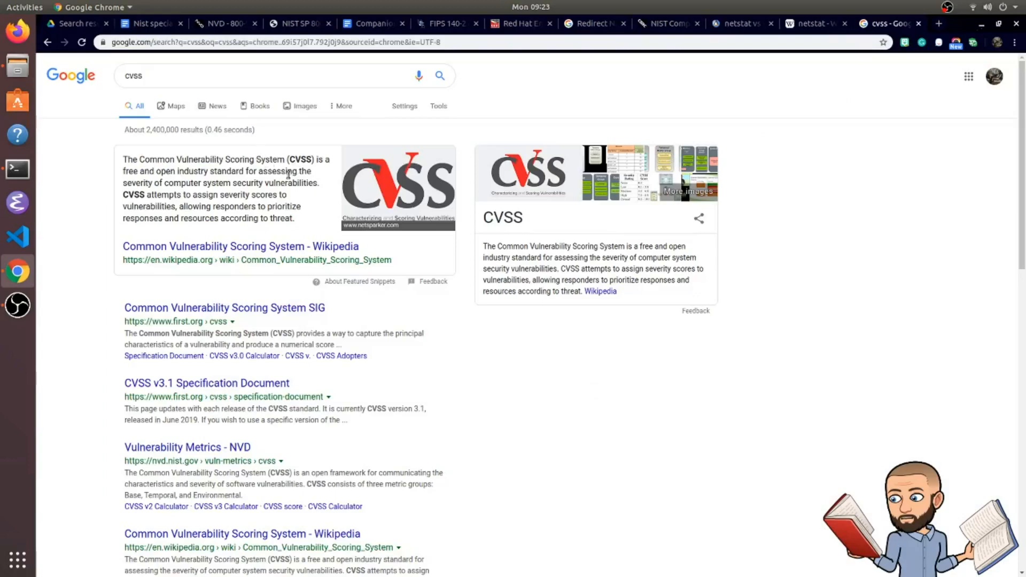
Switch from the CVSS results back to the document at the total-risk sentence
{"action": "left_click", "coordinate": [371, 24]}
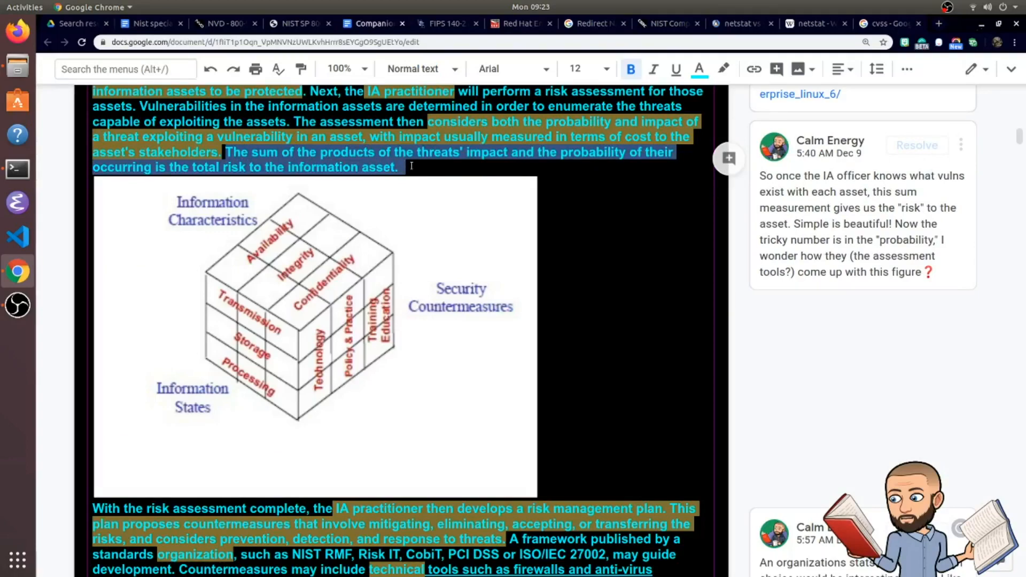
{"action": "left_click", "coordinate": [628, 209]}
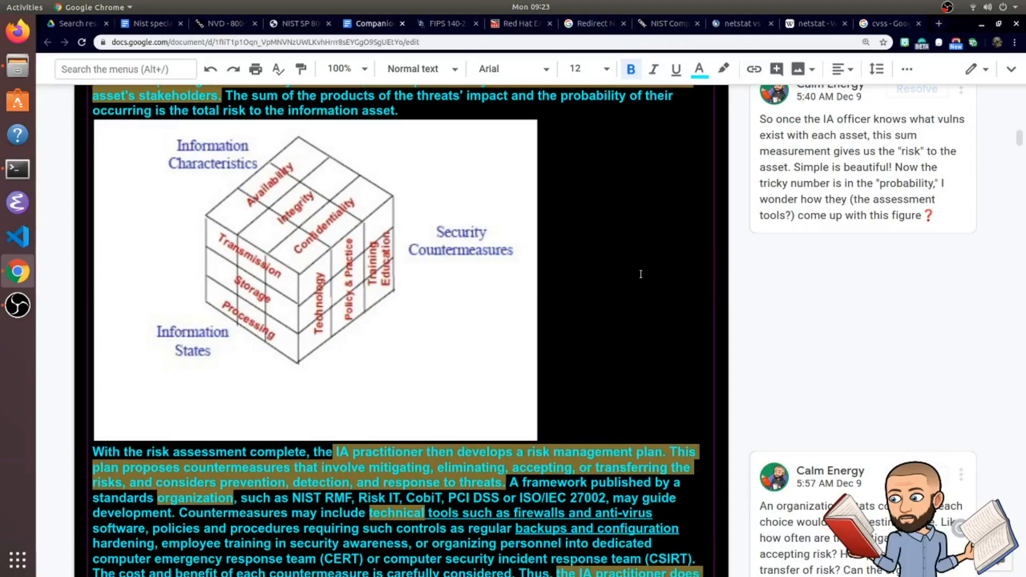
{"action": "scroll", "scroll_direction": "down", "scroll_amount": 3}
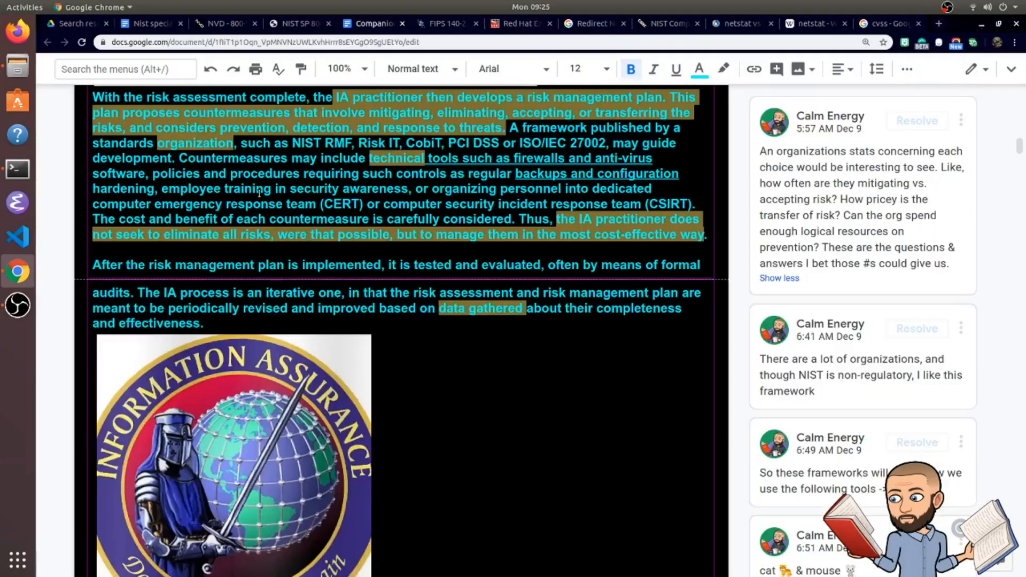
{"action": "mouse_move", "coordinate": [222, 102]}
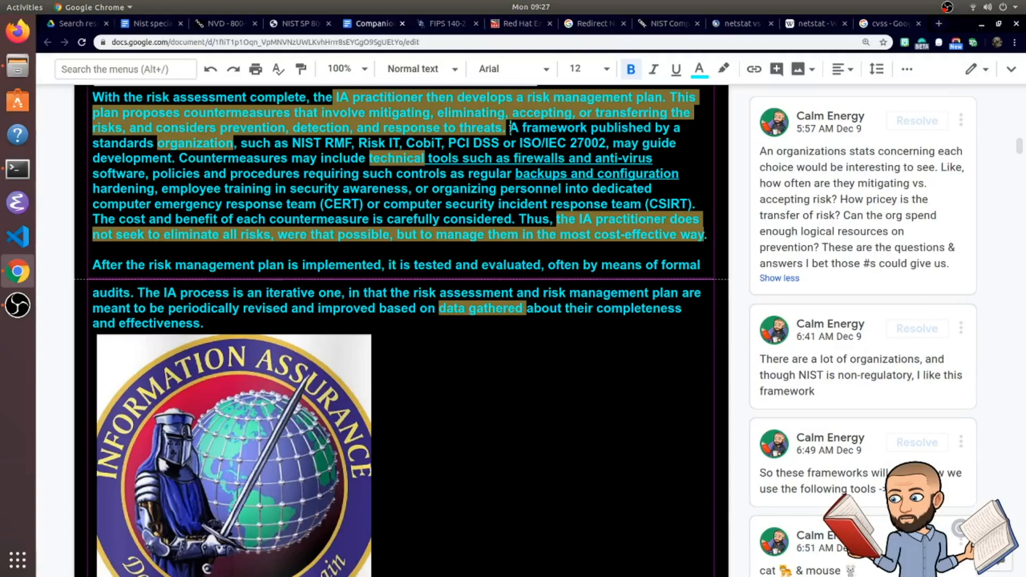
Select the frameworks sentence and delete the comment calling NIST non-regulatory
{"action": "left_click_drag", "start_coordinate": [510, 127], "coordinate": [681, 143]}
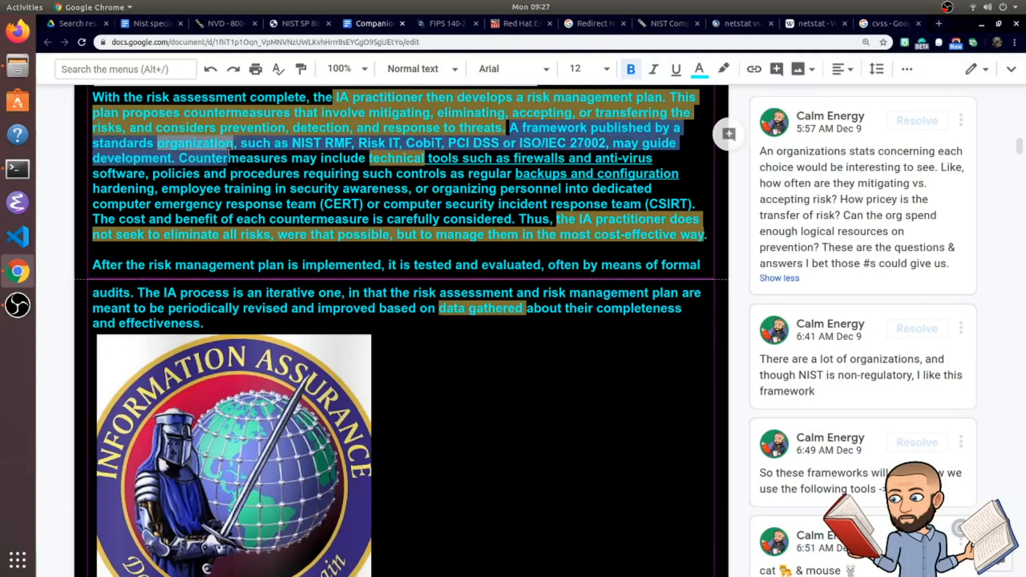
{"action": "left_click", "coordinate": [961, 166]}
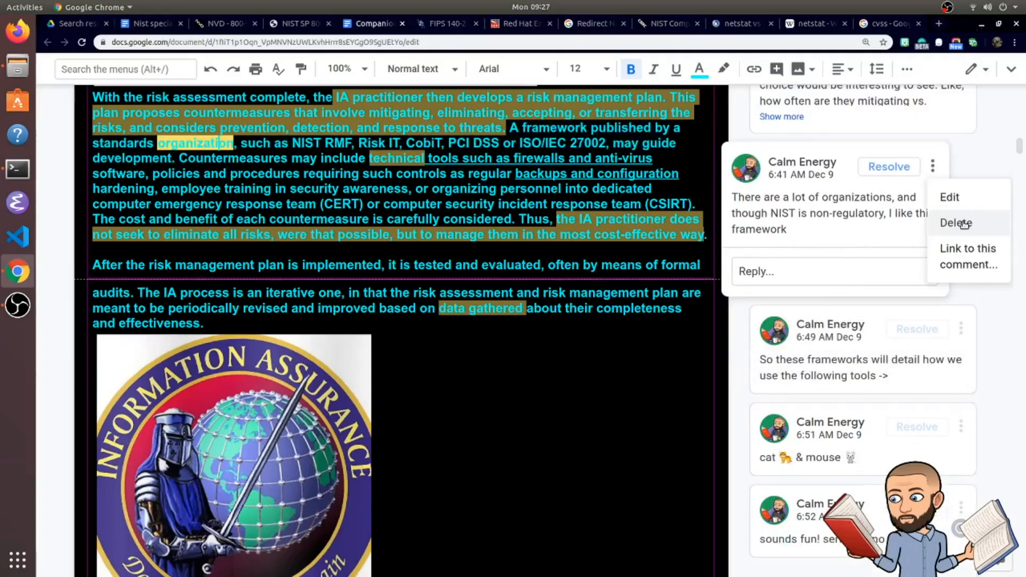
{"action": "left_click", "coordinate": [955, 224]}
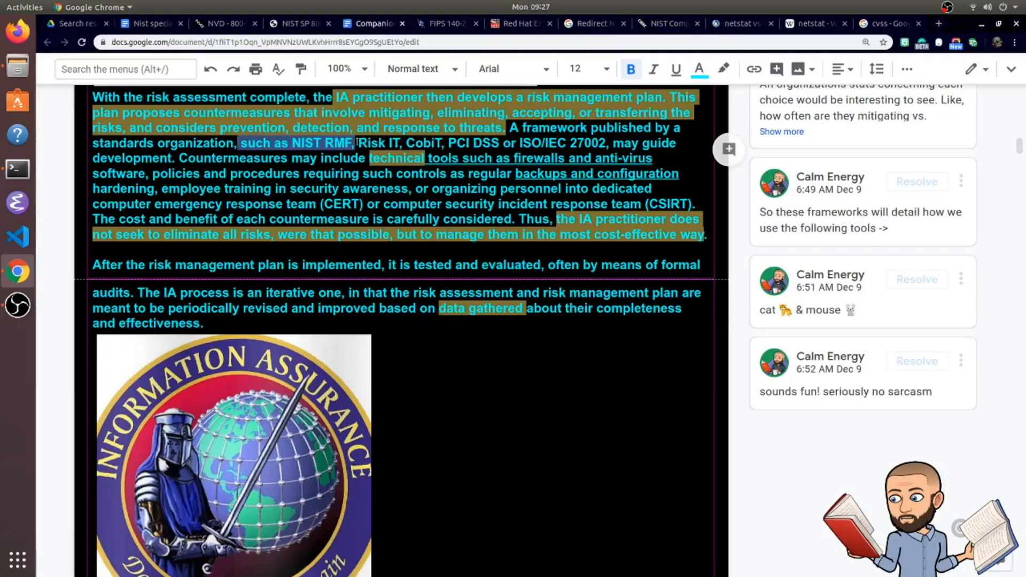
{"action": "left_click", "coordinate": [354, 142]}
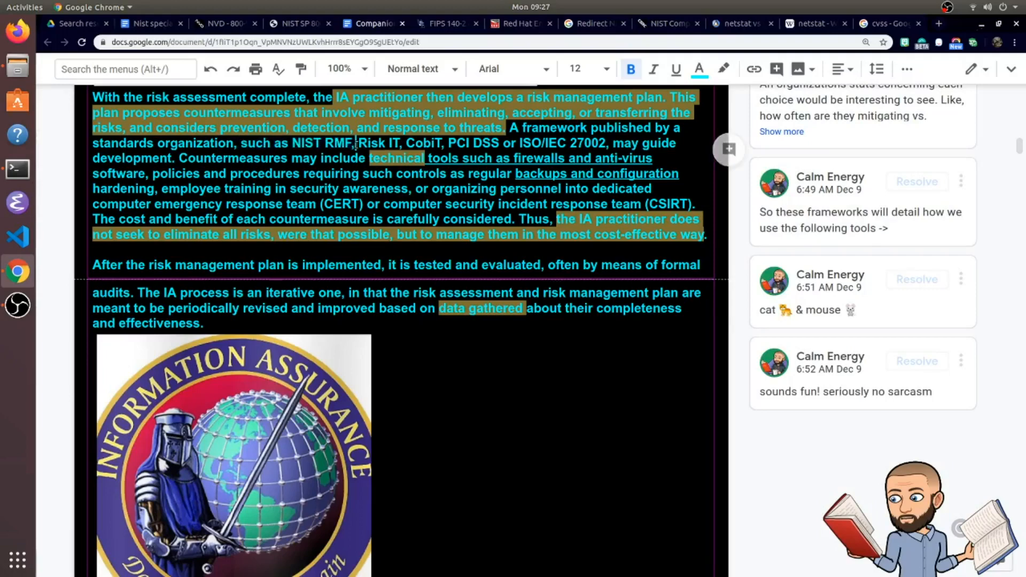
{"action": "double_click", "coordinate": [378, 142]}
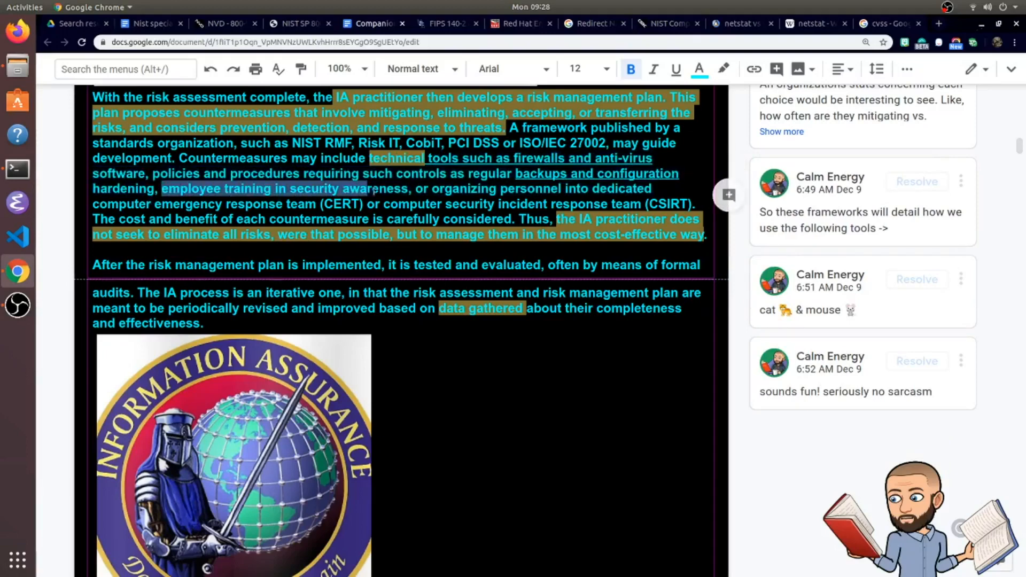
{"action": "double_click", "coordinate": [386, 189]}
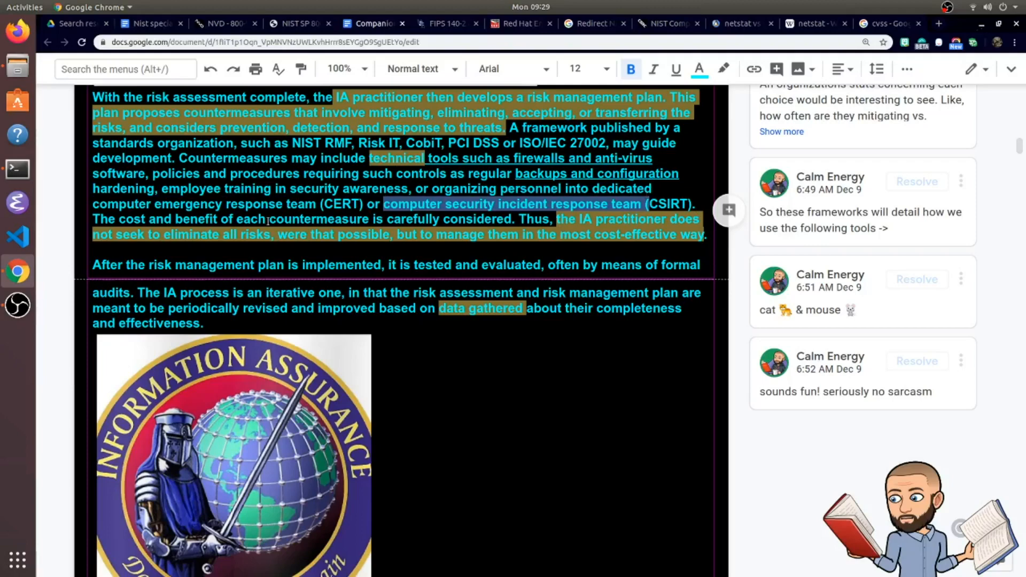
{"action": "scroll", "scroll_direction": "down", "scroll_amount": 3}
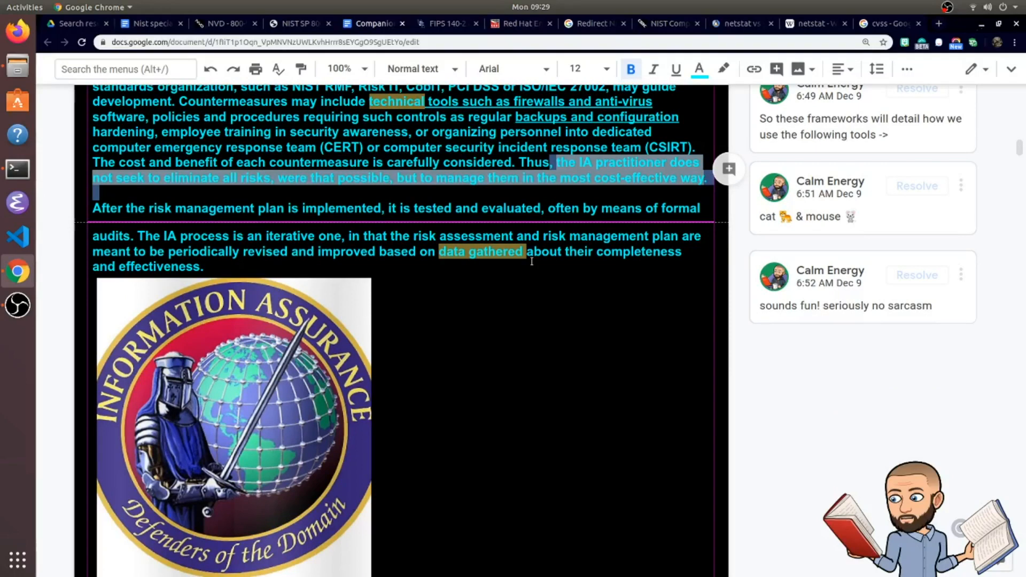
{"action": "mouse_move", "coordinate": [766, 182]}
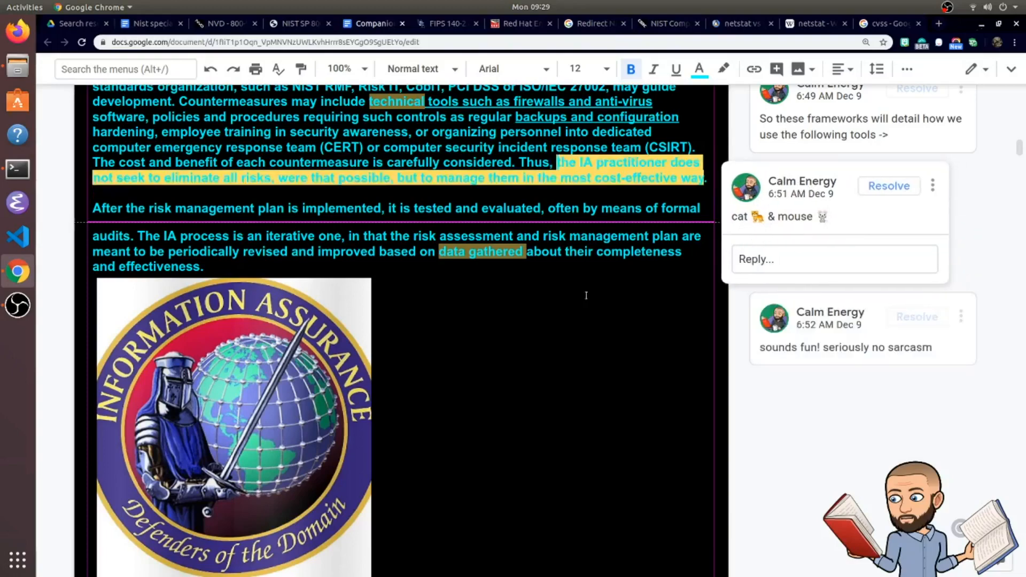
{"action": "scroll", "scroll_direction": "down", "scroll_amount": 3}
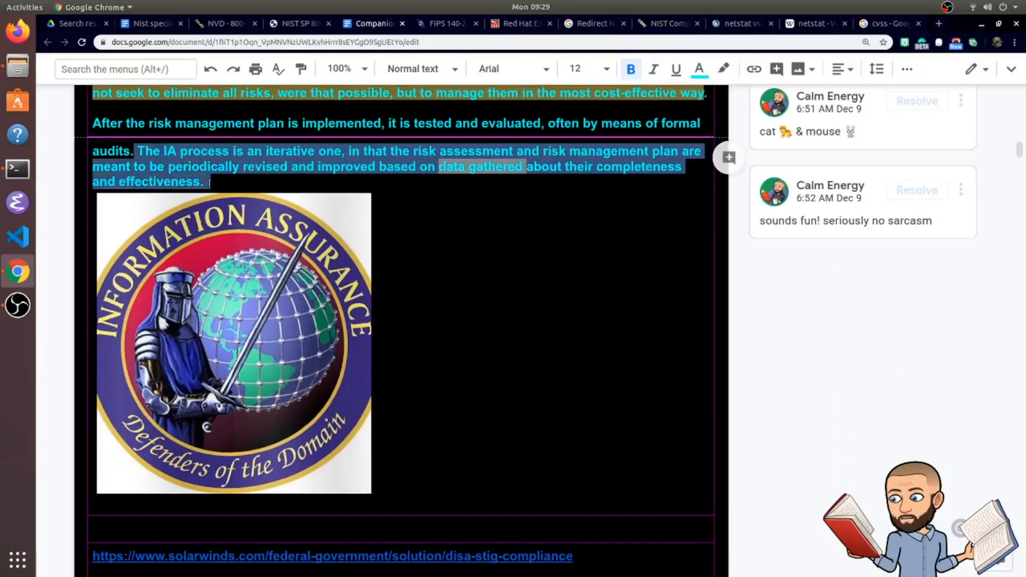
{"action": "mouse_move", "coordinate": [492, 274]}
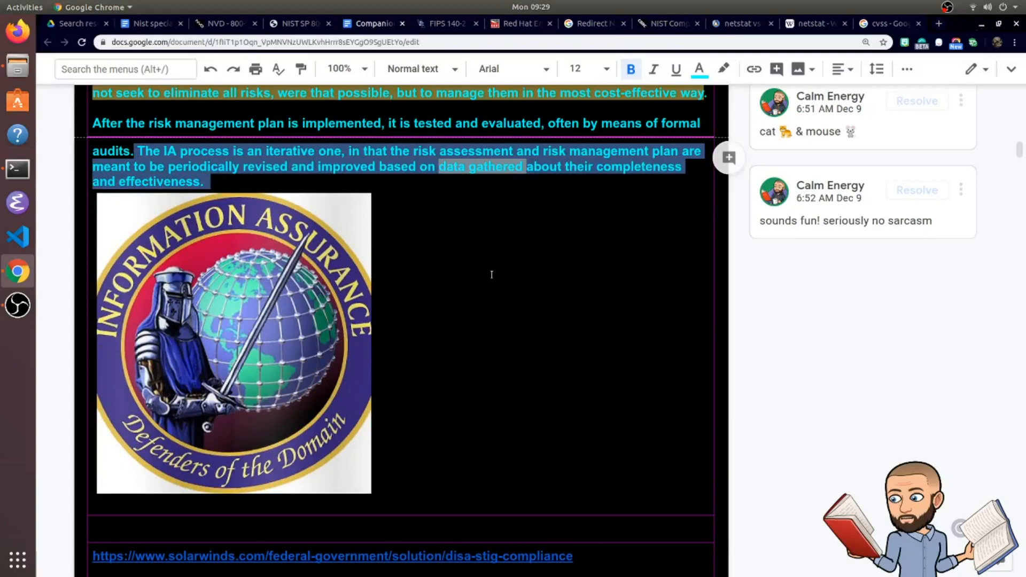